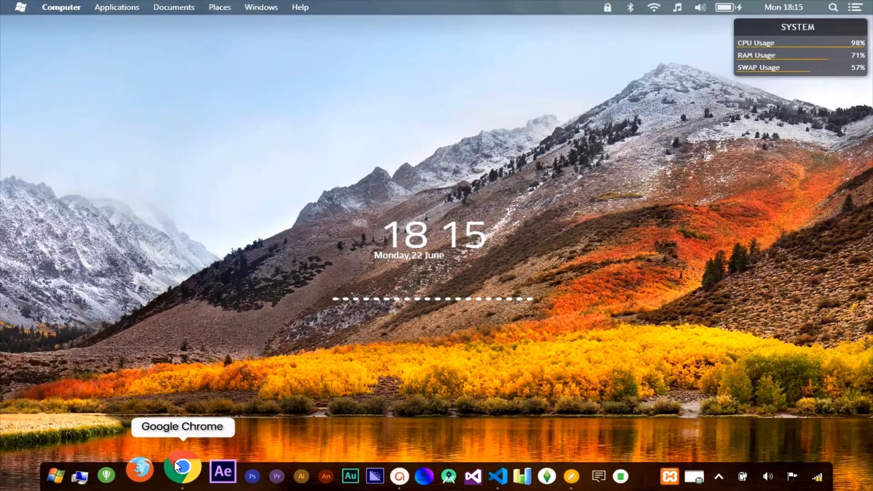
View localhost/ci-4 showing the generic Whoops page, then return to the editor's Explorer at the env file.
{"action": "left_click", "coordinate": [181, 472]}
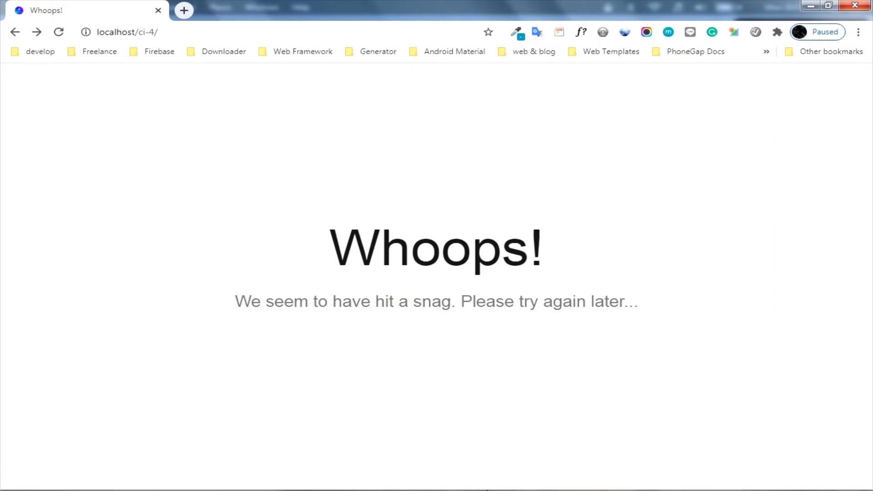
{"action": "left_click", "coordinate": [468, 474]}
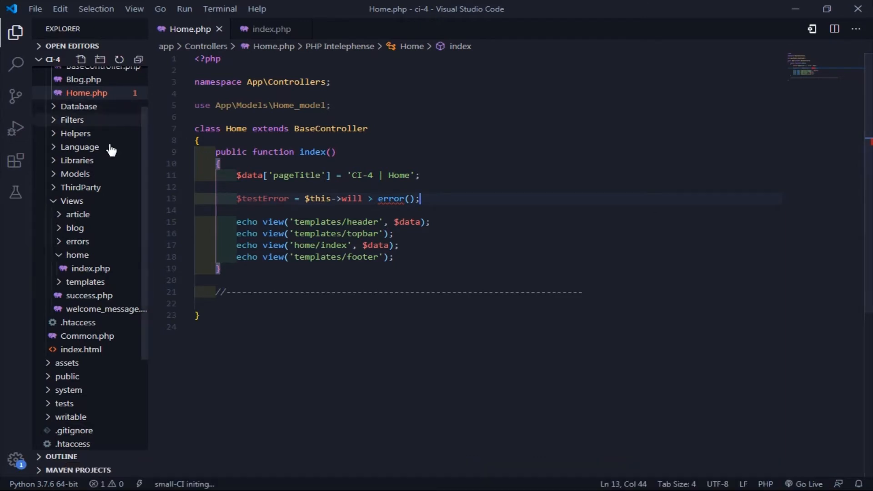
{"action": "scroll", "scroll_direction": "down", "scroll_amount": 3}
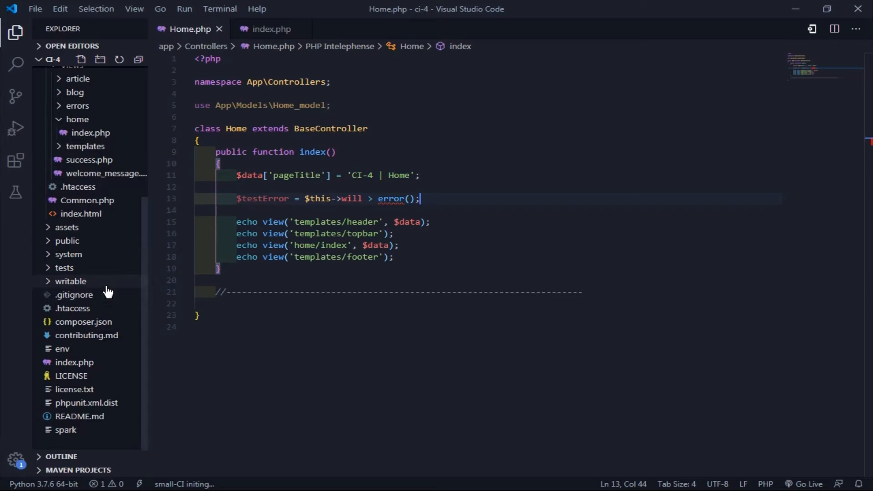
{"action": "mouse_move", "coordinate": [57, 352]}
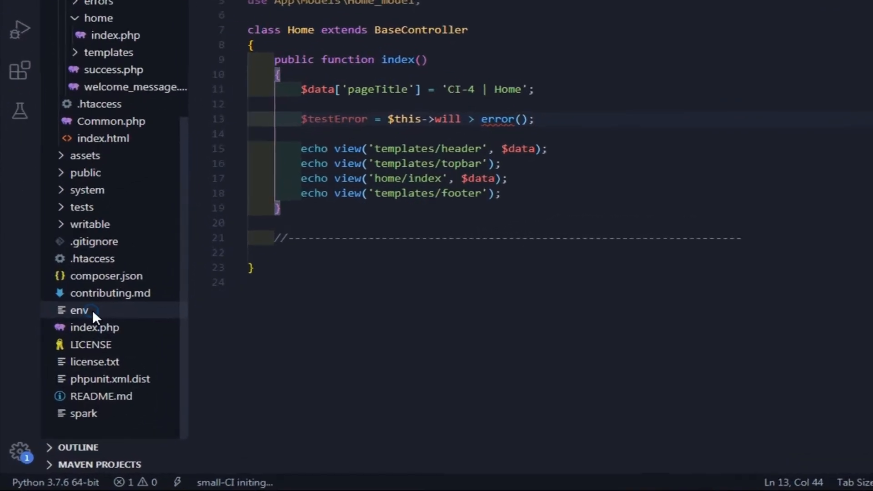
Paste a duplicate of the env file into the project folder.
{"action": "right_click", "coordinate": [76, 311]}
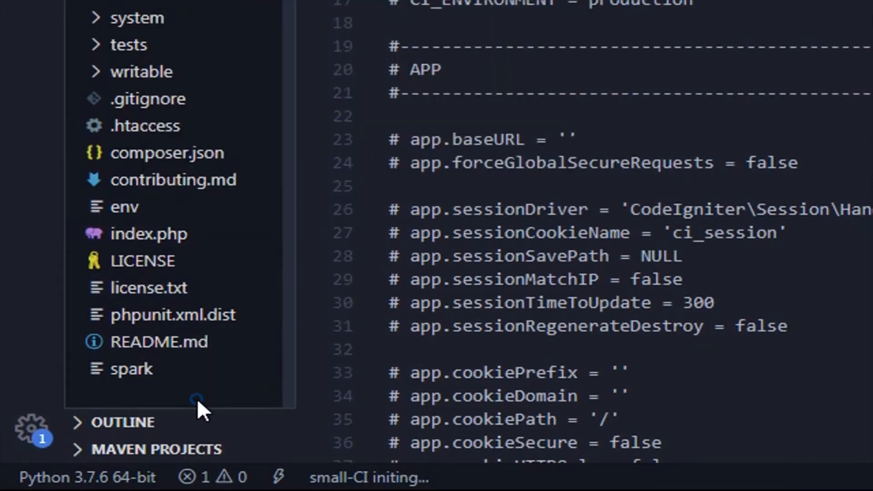
{"action": "right_click", "coordinate": [198, 400]}
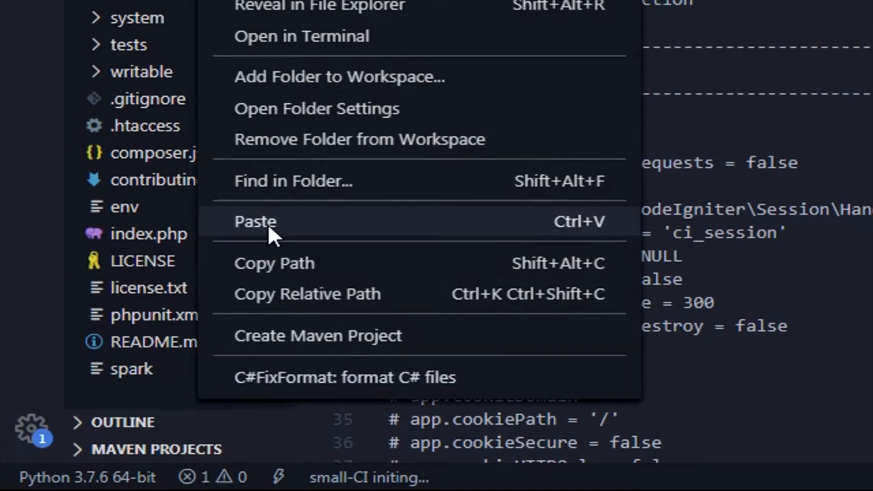
{"action": "left_click", "coordinate": [255, 221]}
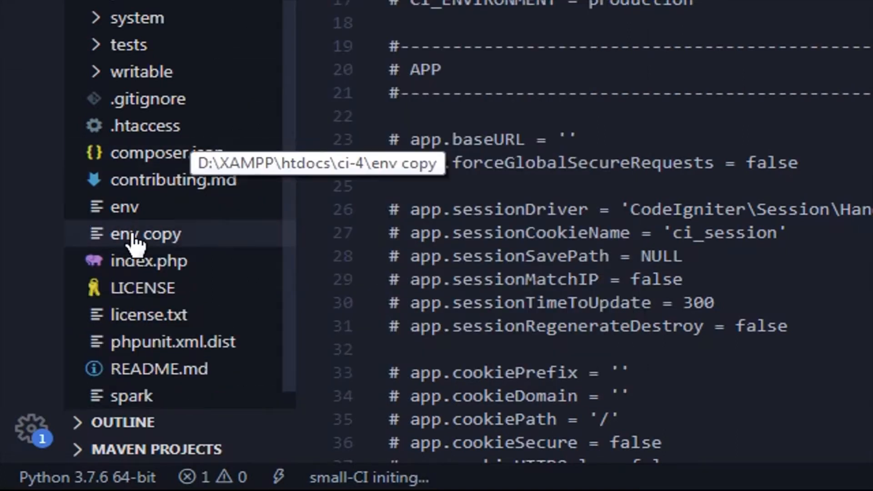
Rename the duplicated 'env copy' file to .env.
{"action": "right_click", "coordinate": [136, 235]}
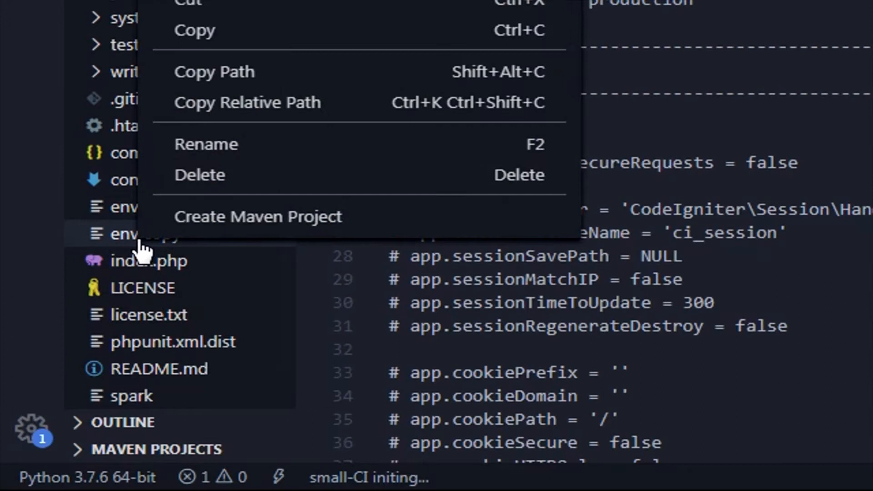
{"action": "left_click", "coordinate": [206, 144]}
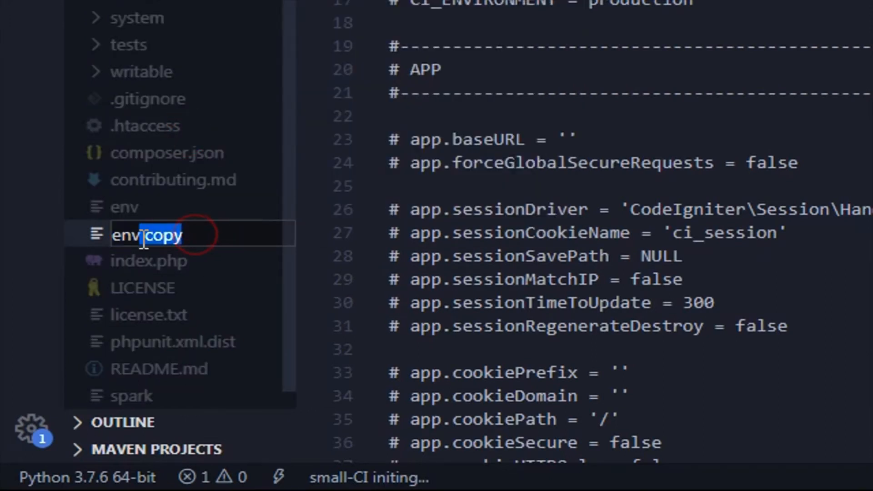
{"action": "type", "text": "env"}
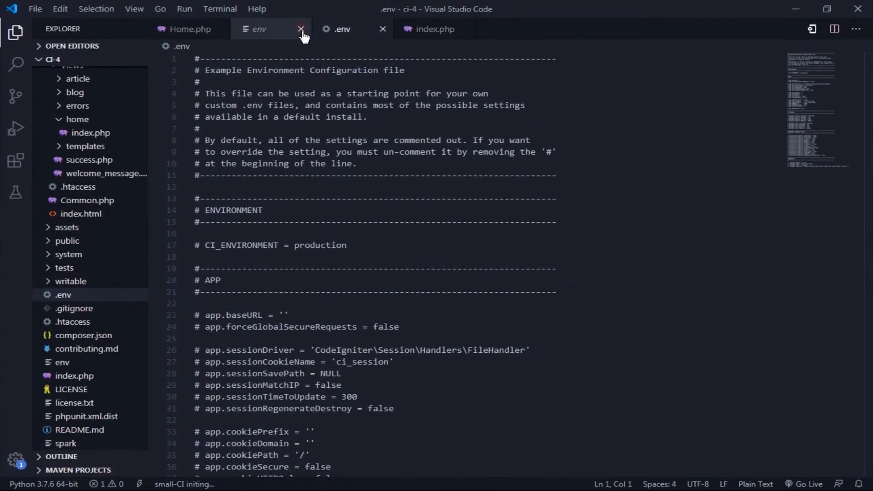
Close the original env tab and set CI_ENVIRONMENT = development in .env.
{"action": "left_click", "coordinate": [298, 29]}
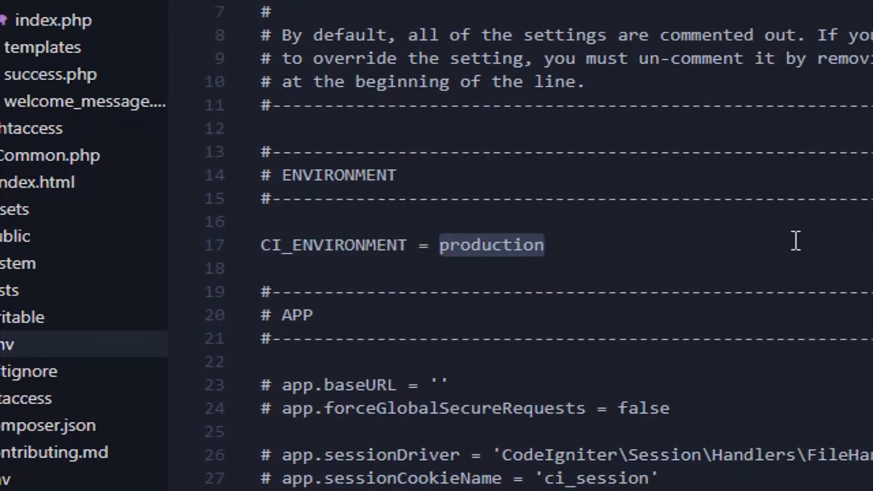
{"action": "type", "text": "deve"}
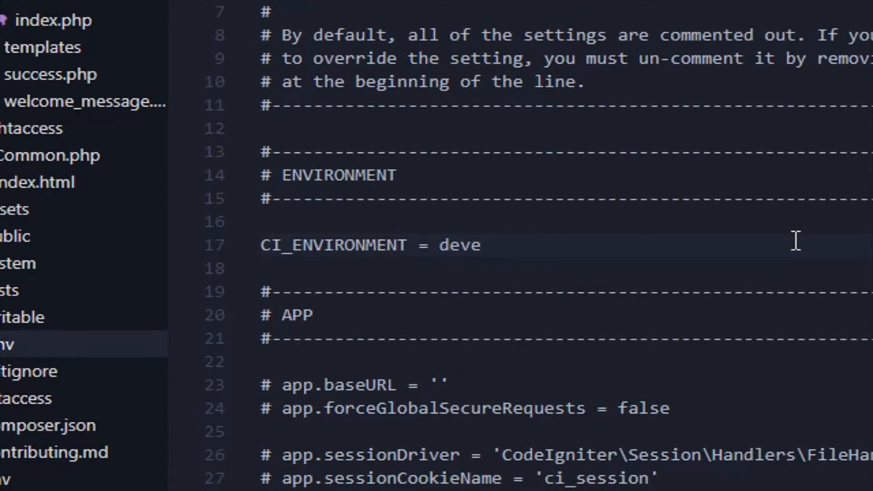
{"action": "type", "text": "lopment"}
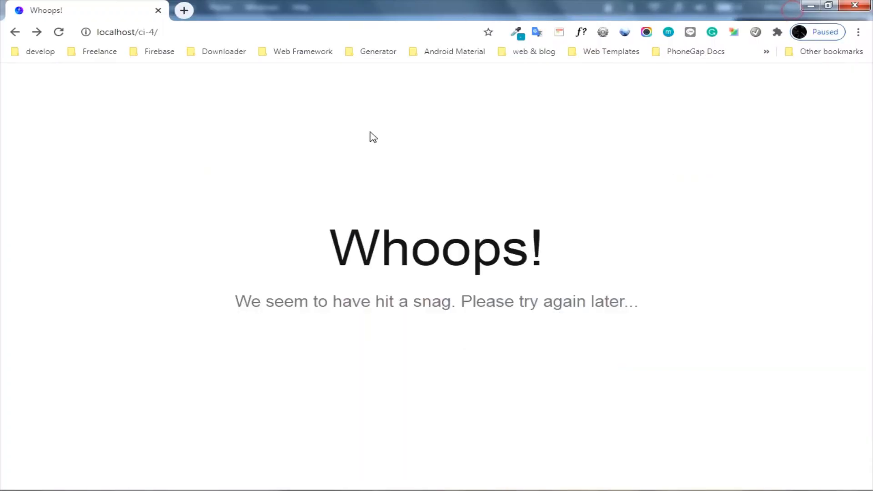
Reload localhost/ci-4 to see the detailed ErrorException for Home.php line 13.
{"action": "left_click", "coordinate": [59, 32]}
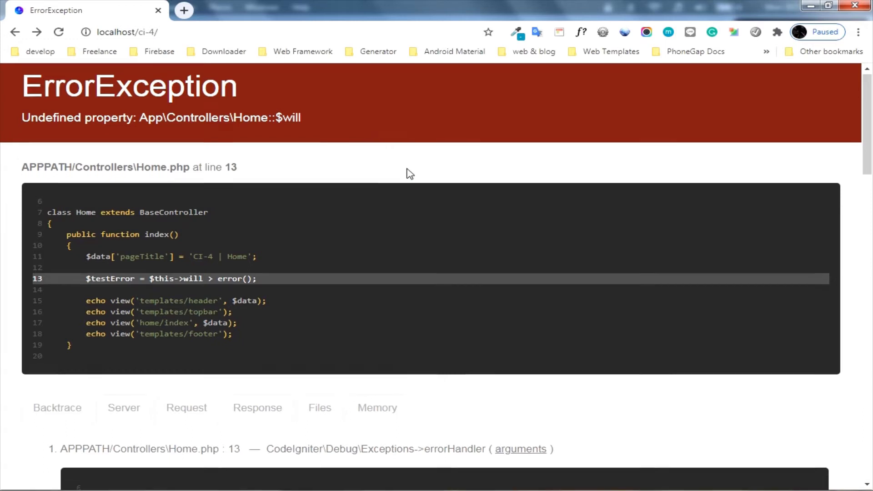
{"action": "scroll", "scroll_direction": "down", "scroll_amount": 3}
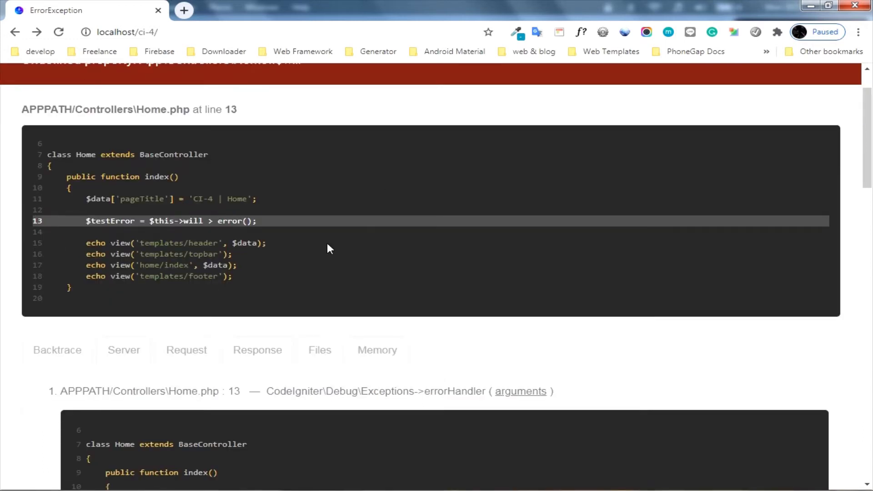
{"action": "mouse_move", "coordinate": [82, 220]}
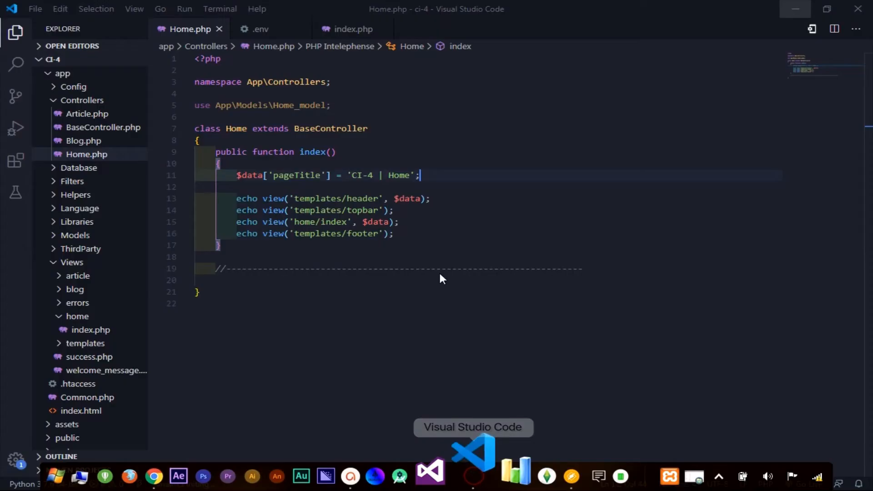
{"action": "left_click", "coordinate": [436, 176]}
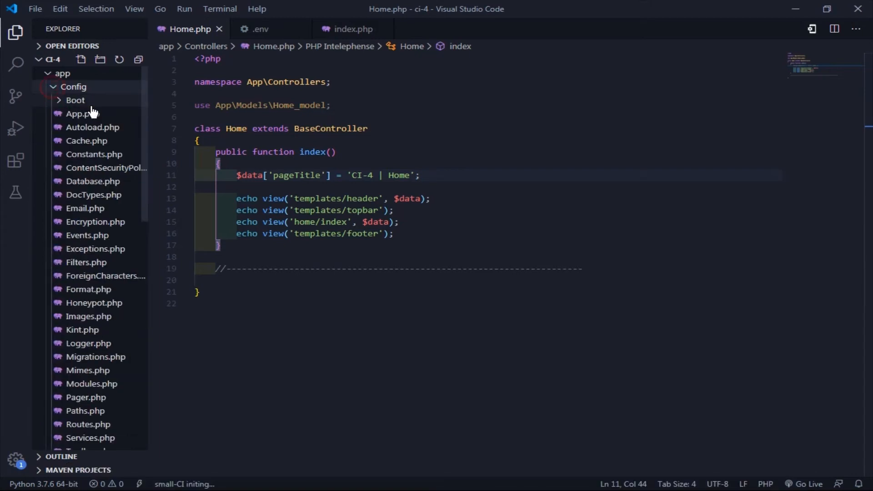
{"action": "left_click", "coordinate": [82, 113]}
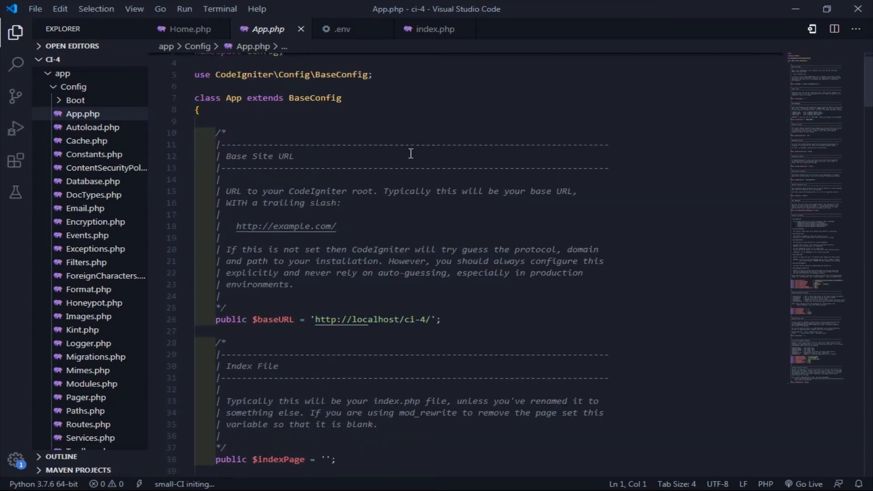
{"action": "scroll", "scroll_direction": "down", "scroll_amount": 3}
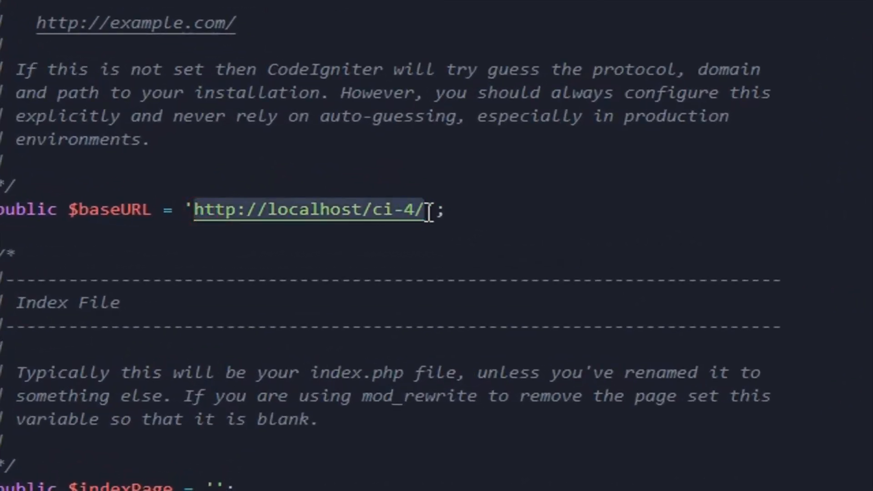
{"action": "left_click", "coordinate": [376, 209]}
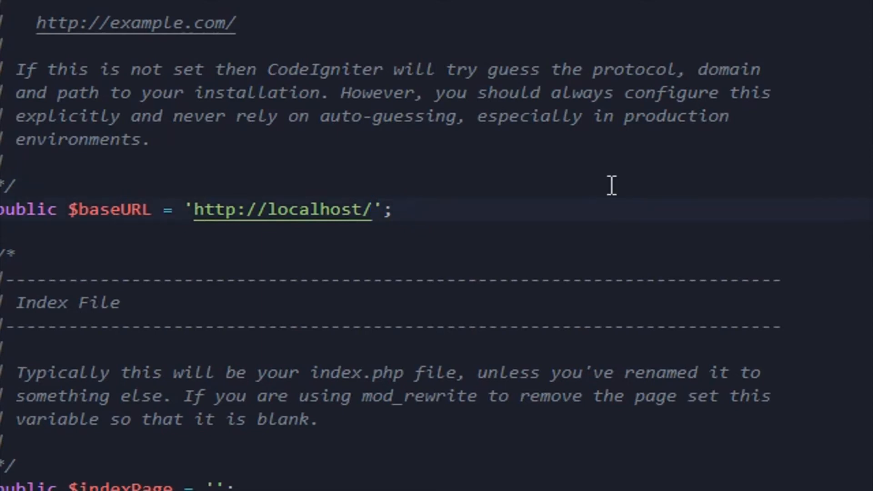
{"action": "left_click", "coordinate": [373, 209]}
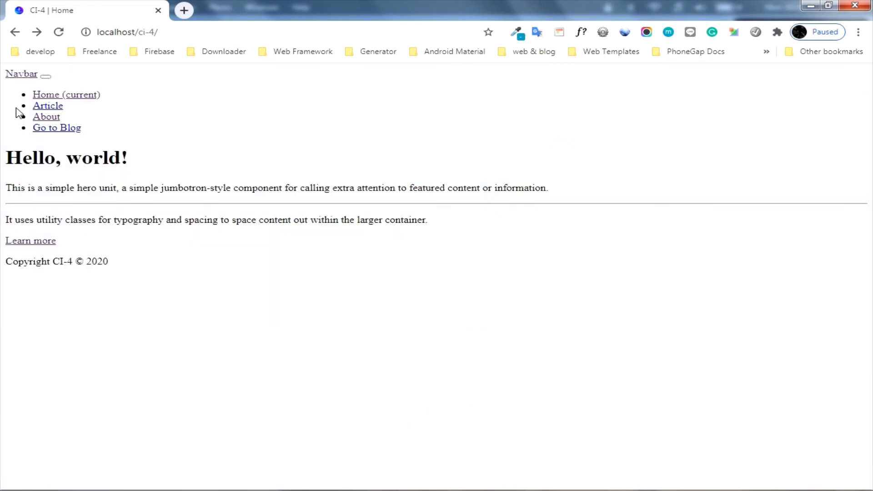
{"action": "mouse_move", "coordinate": [505, 248]}
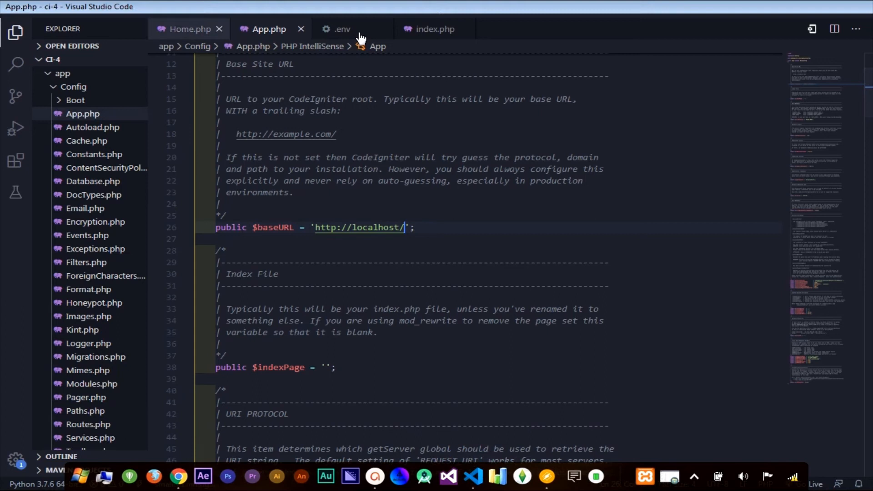
{"action": "left_click", "coordinate": [342, 28]}
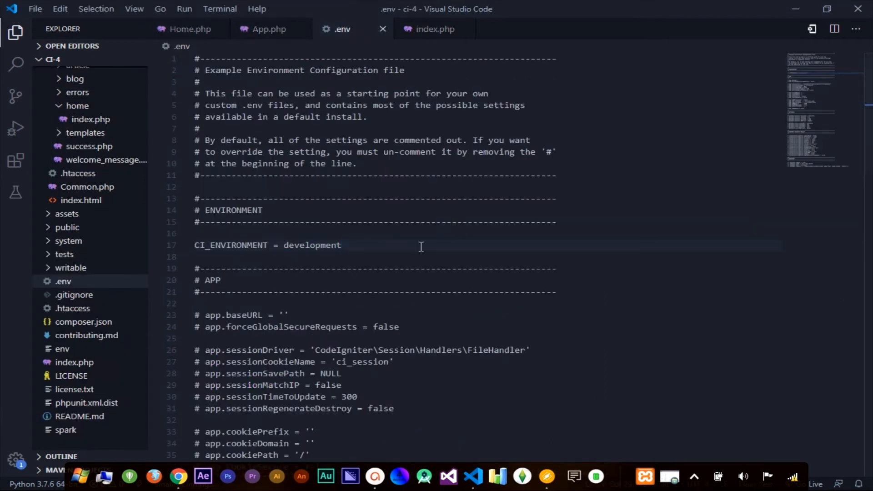
{"action": "mouse_move", "coordinate": [421, 249]}
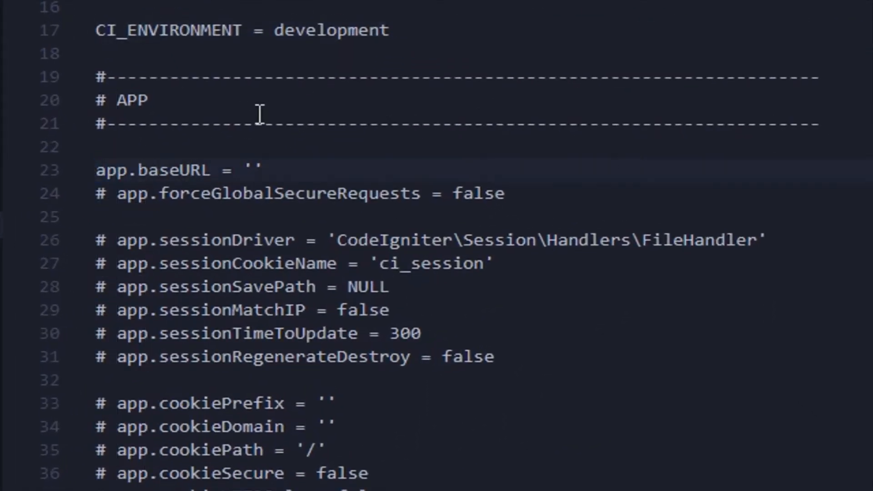
{"action": "left_click", "coordinate": [253, 171]}
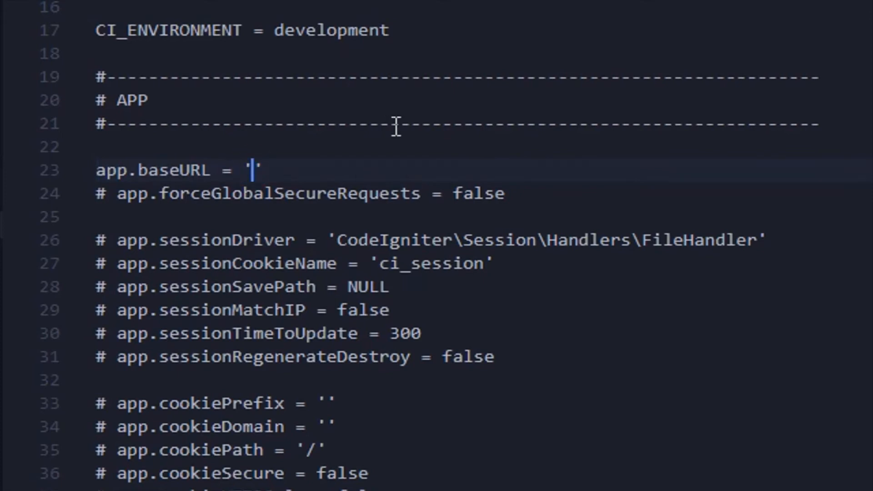
{"action": "type", "text": "http:/"}
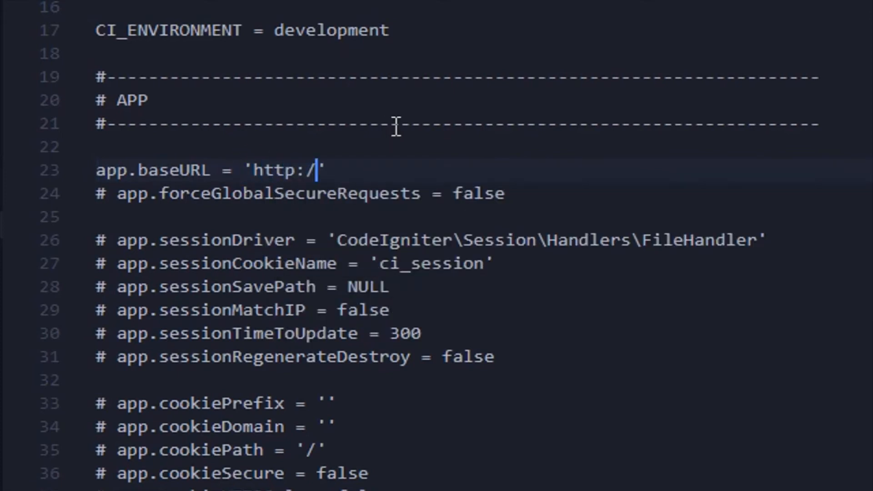
{"action": "type", "text": "/"}
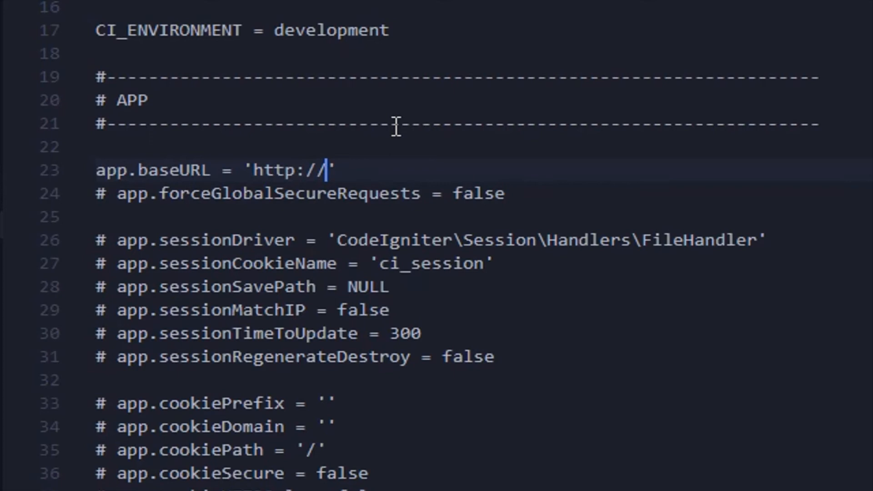
{"action": "type", "text": "localhost"}
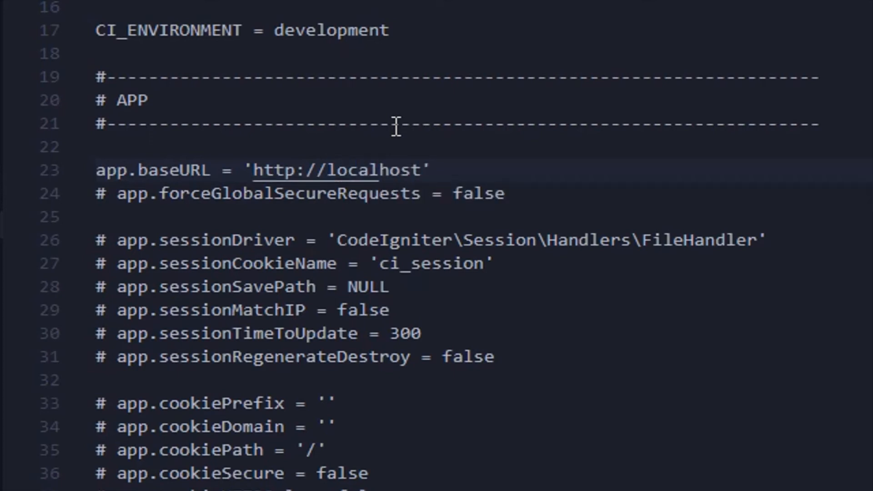
{"action": "type", "text": "/"}
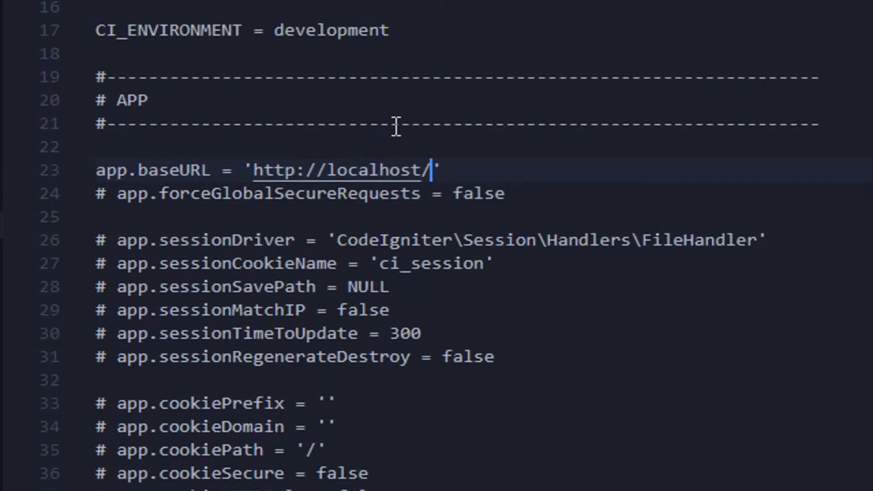
{"action": "type", "text": "ci-4/"}
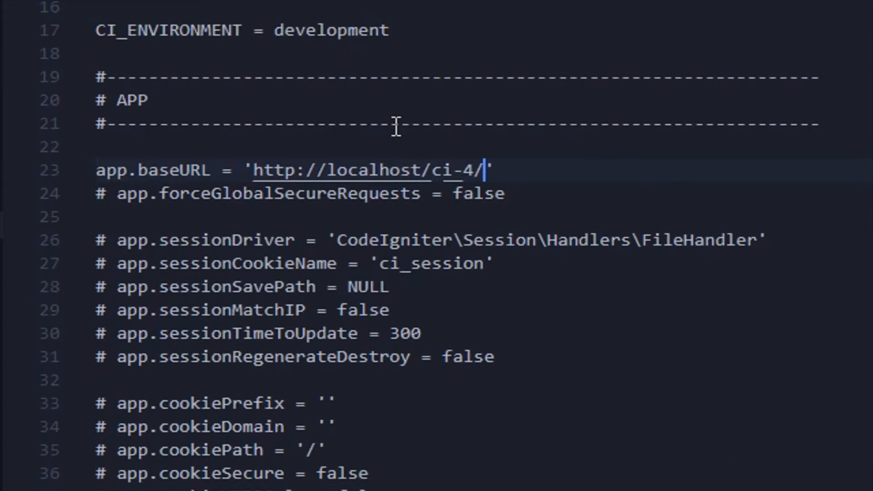
{"action": "mouse_move", "coordinate": [395, 127]}
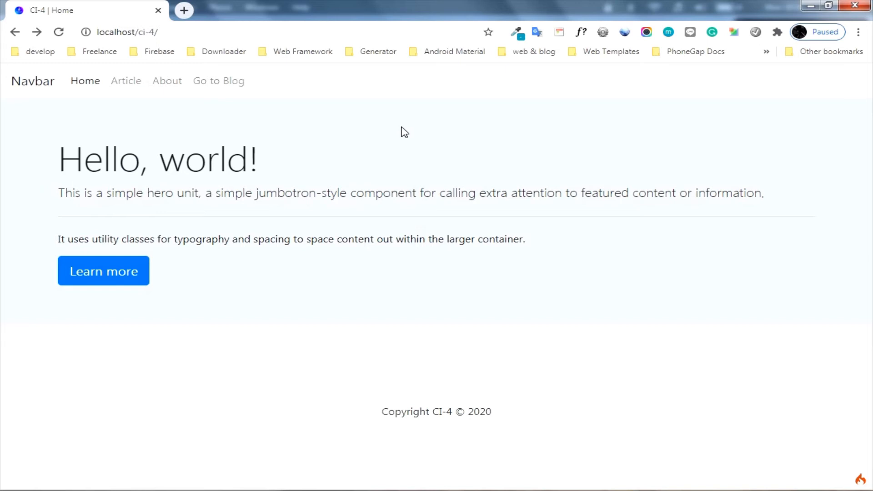
Follow the navbar's Article link to localhost/ci-4/article listing the three posts.
{"action": "left_click", "coordinate": [125, 81]}
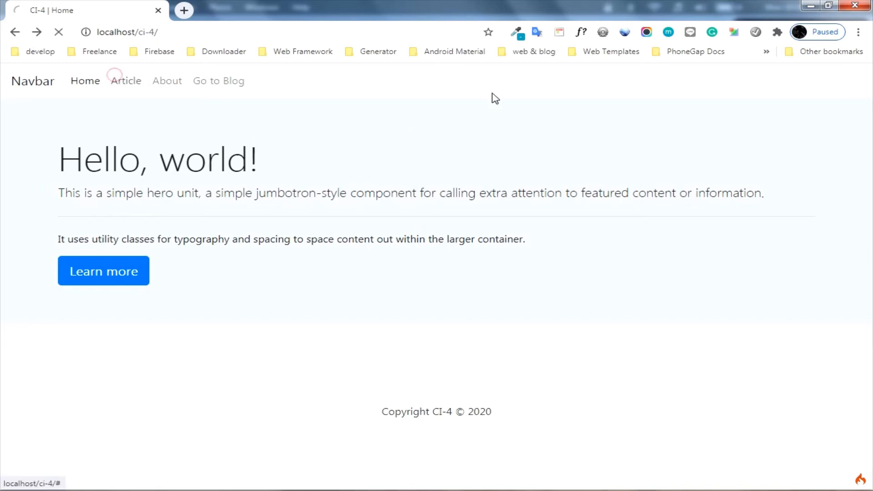
{"action": "left_click", "coordinate": [126, 80]}
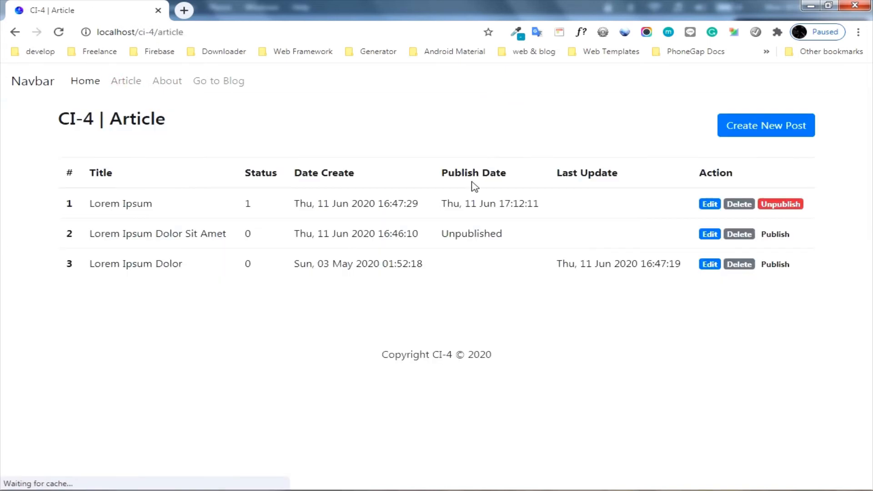
{"action": "mouse_move", "coordinate": [455, 417]}
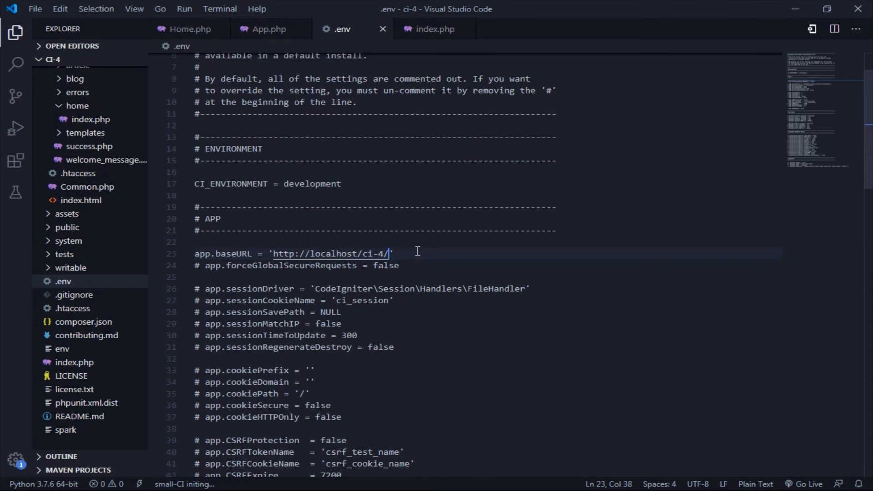
Blank the default database name 'ci-4' in Database.php.
{"action": "scroll", "scroll_direction": "down", "scroll_amount": 3}
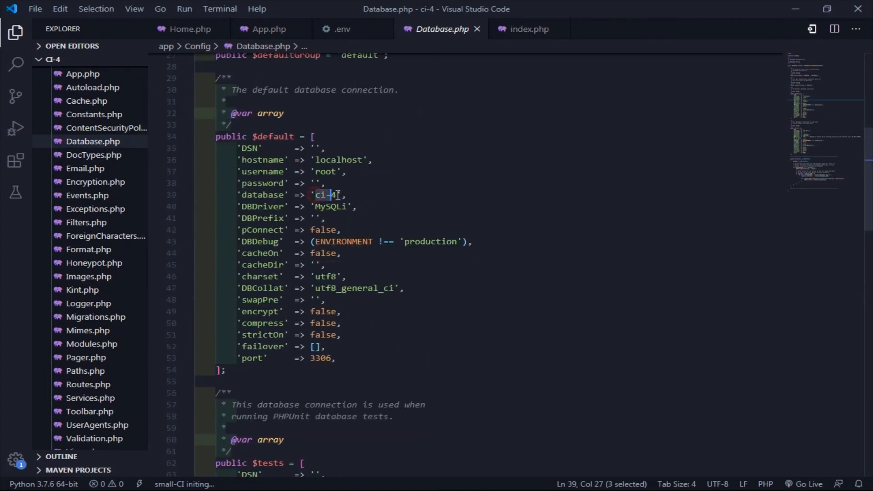
{"action": "key", "text": "Delete"}
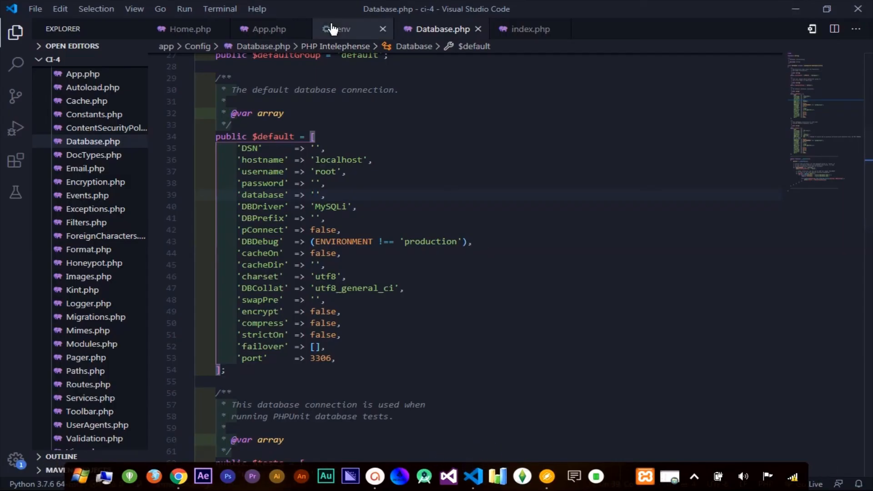
Enable .env database.default settings with hostname localhost, database ci4, user root, driver MySQLi.
{"action": "left_click", "coordinate": [344, 28]}
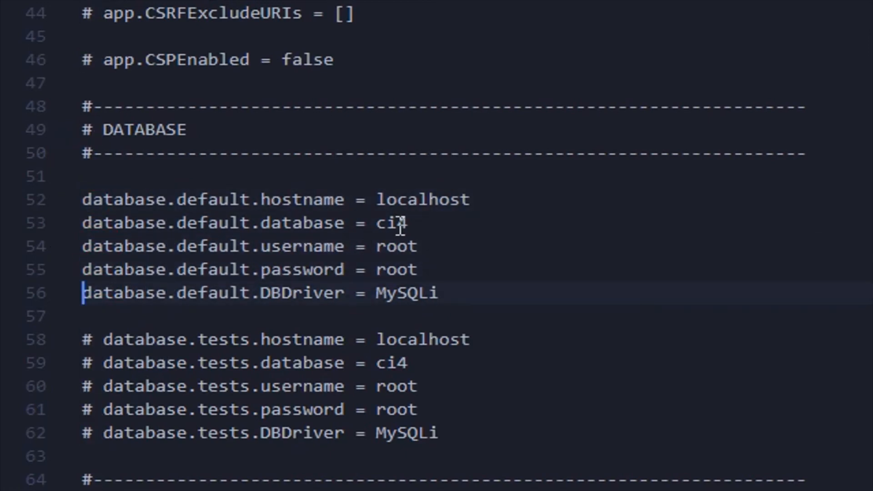
{"action": "double_click", "coordinate": [389, 222]}
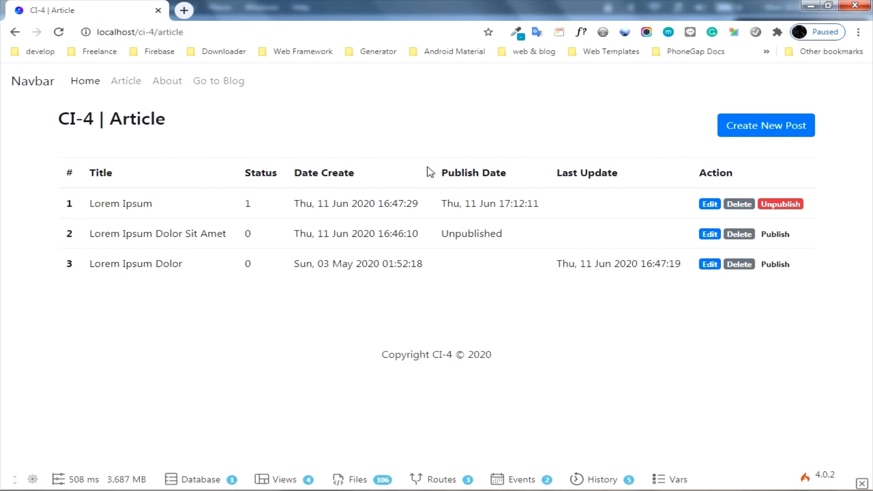
{"action": "mouse_move", "coordinate": [619, 446]}
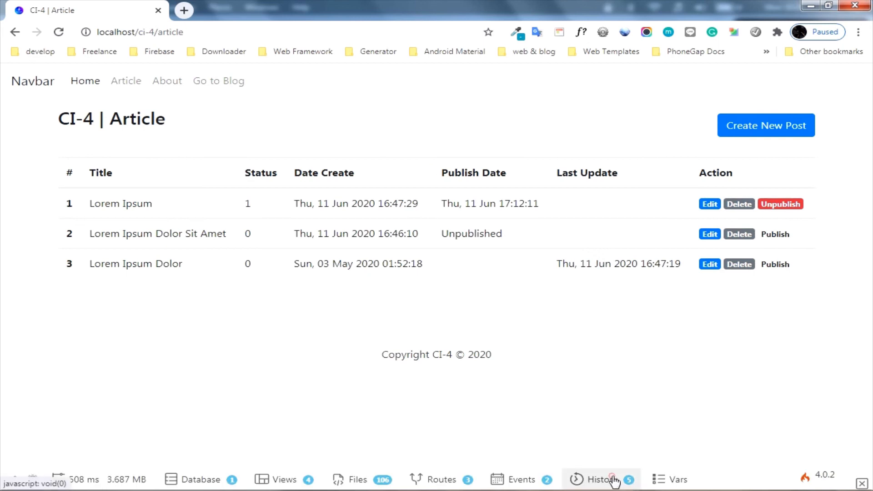
Browse the debug toolbar's History, Events, Routes, Files and Views panels for the Article page.
{"action": "left_click", "coordinate": [600, 479]}
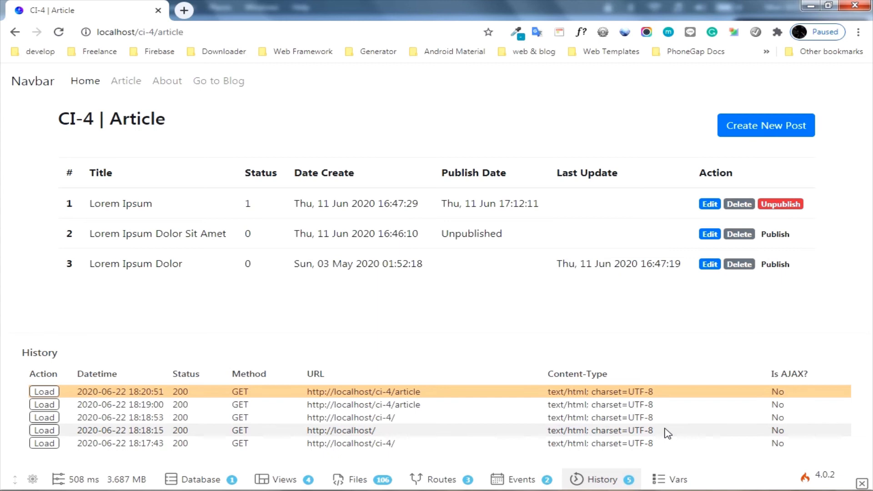
{"action": "left_click", "coordinate": [522, 478]}
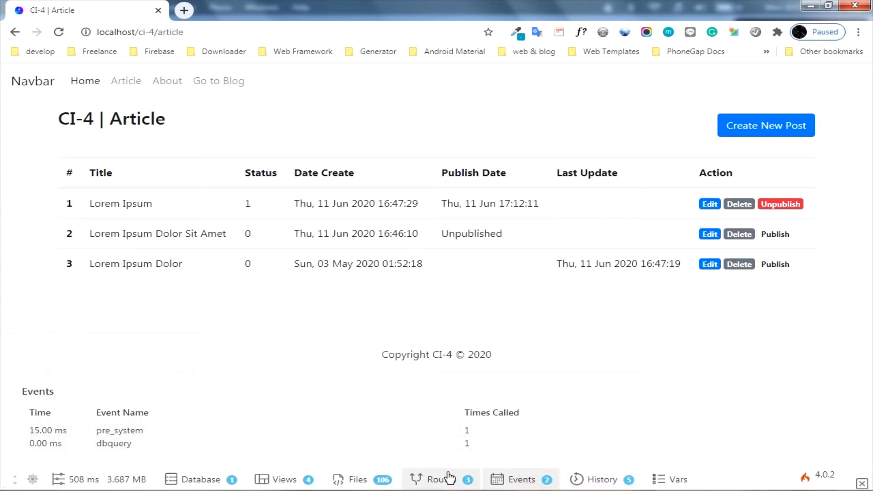
{"action": "left_click", "coordinate": [437, 479]}
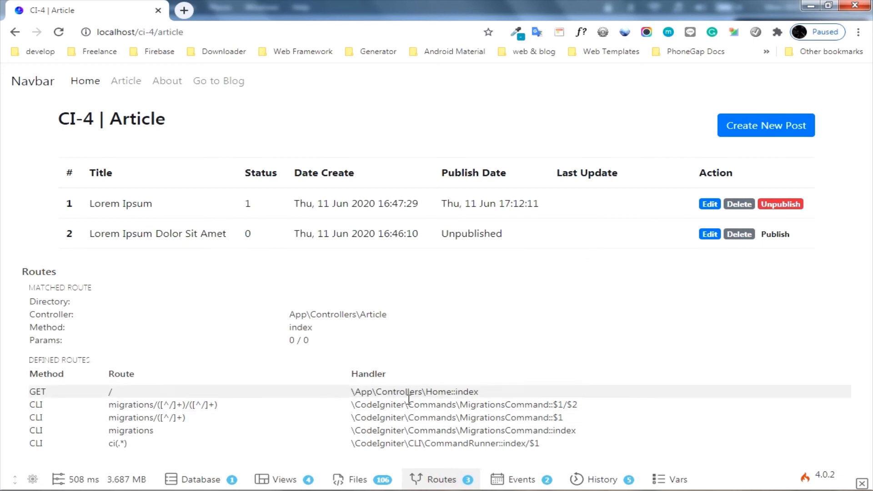
{"action": "mouse_move", "coordinate": [350, 457]}
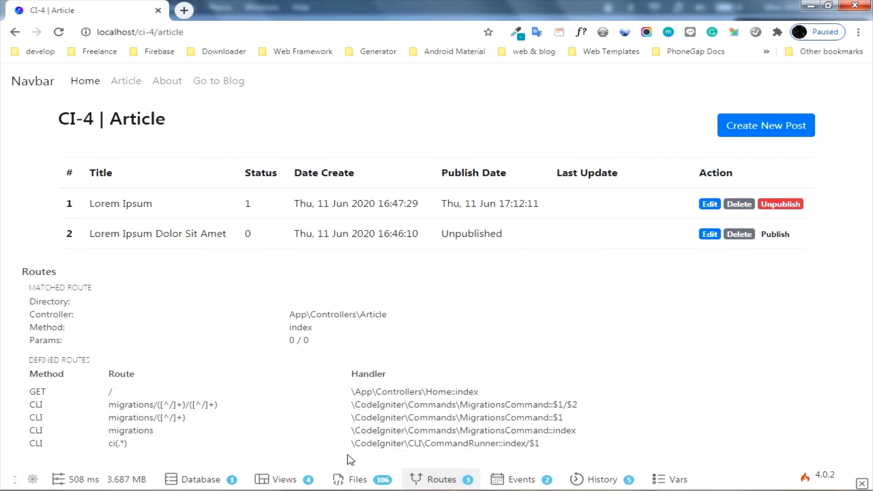
{"action": "left_click", "coordinate": [353, 480]}
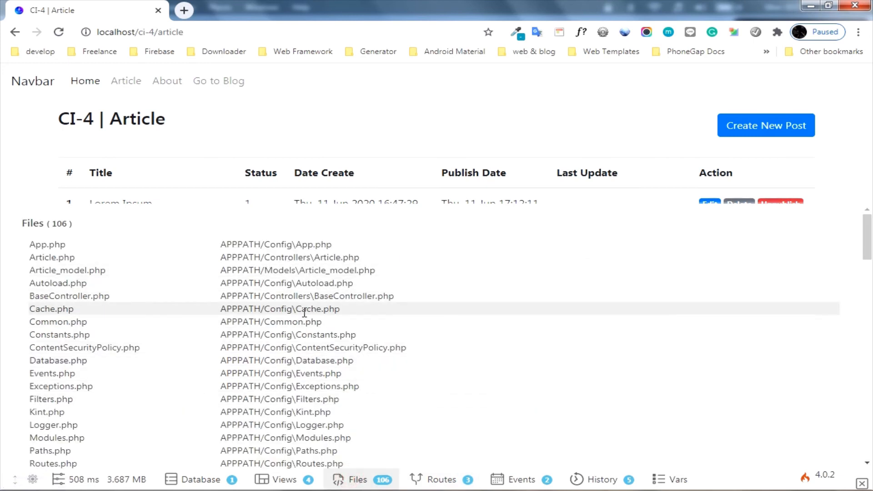
{"action": "mouse_move", "coordinate": [288, 478]}
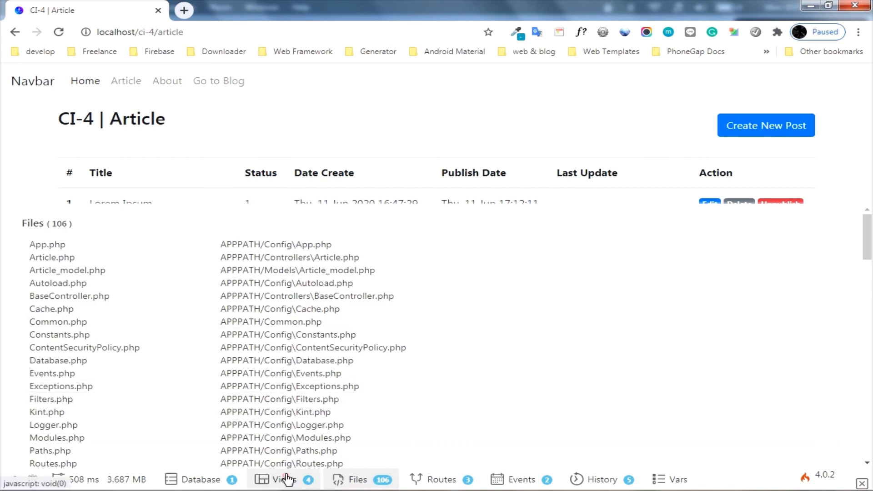
{"action": "left_click", "coordinate": [283, 479]}
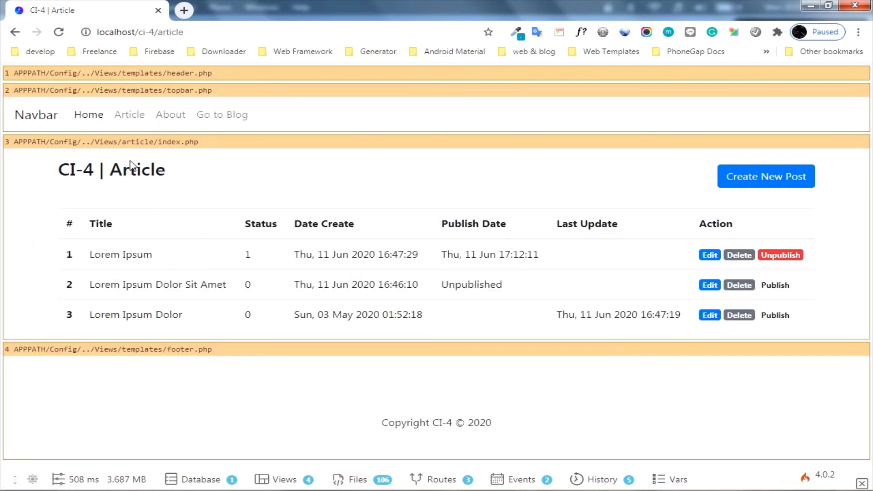
{"action": "mouse_move", "coordinate": [685, 147]}
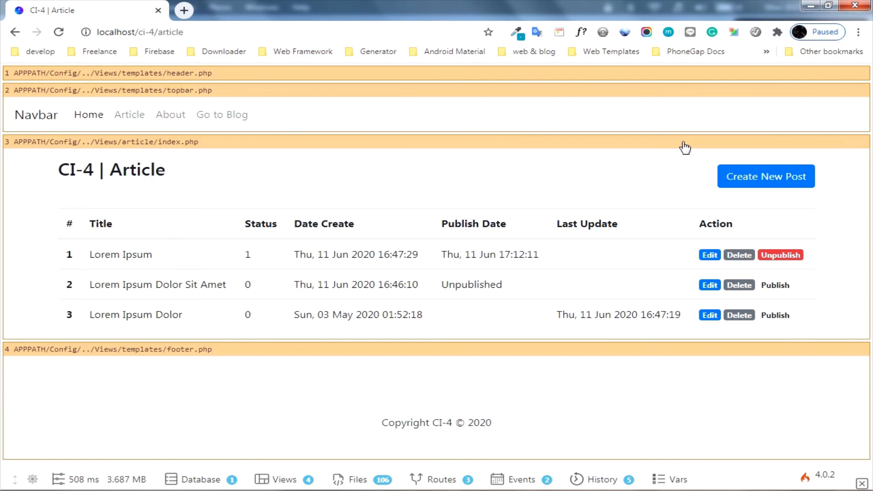